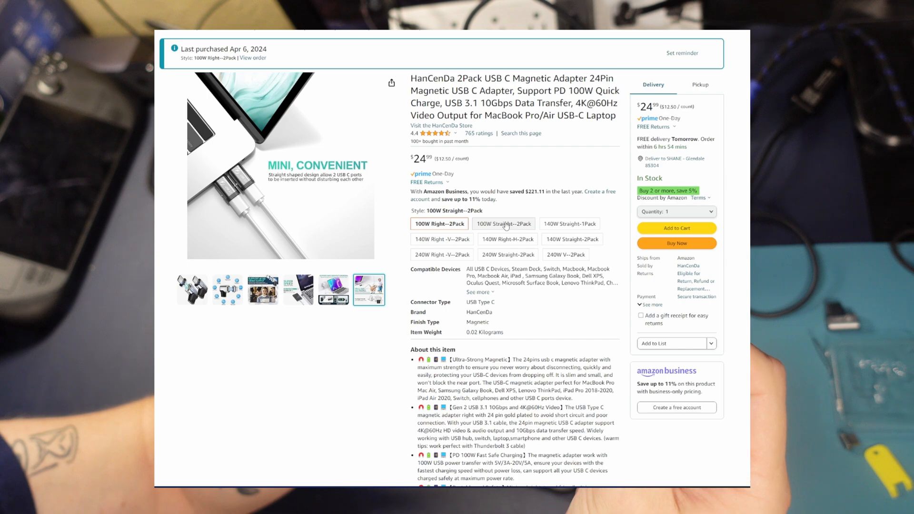
Step: Preview the 140W Right-H-2Pack and 140W Straight-2Pack styles while keeping 100W Right--2Pack chosen
left_click(572, 240)
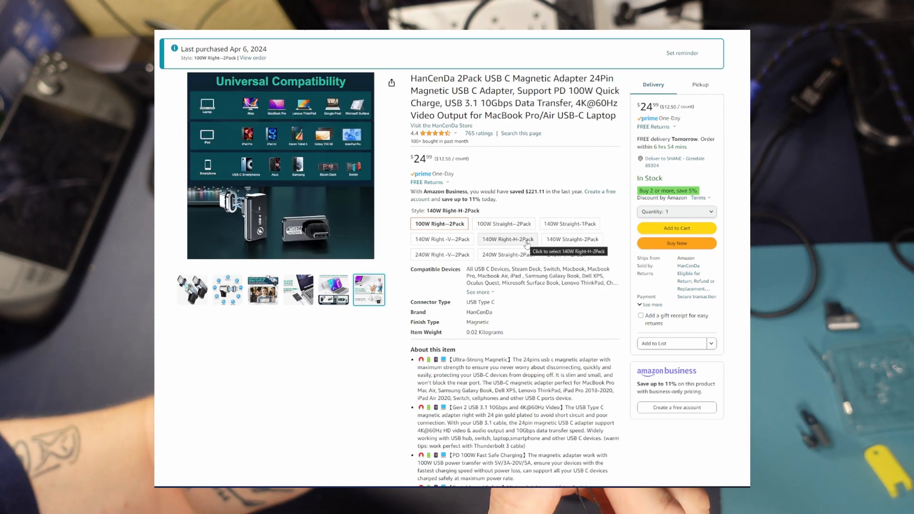
left_click(441, 239)
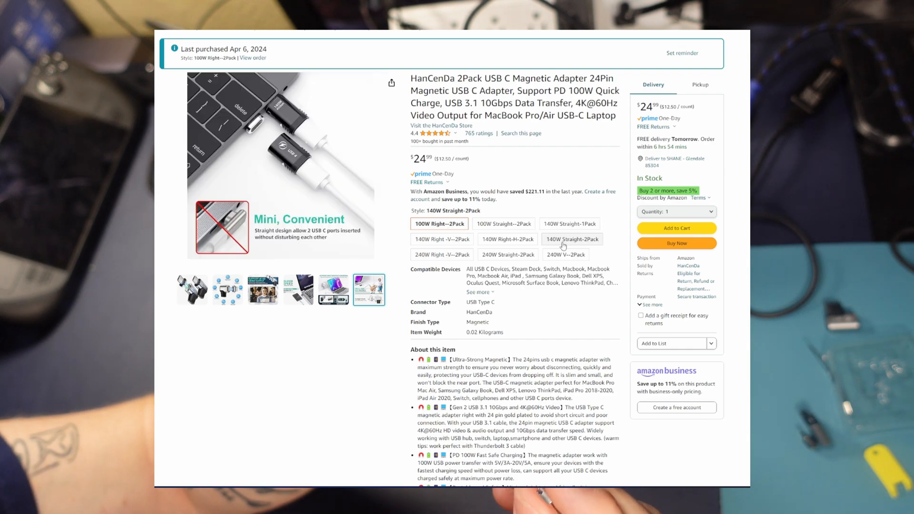
Step: Browse the Small Size/Magnet, Super Speed, main photo and feature-overview product images
left_click(369, 290)
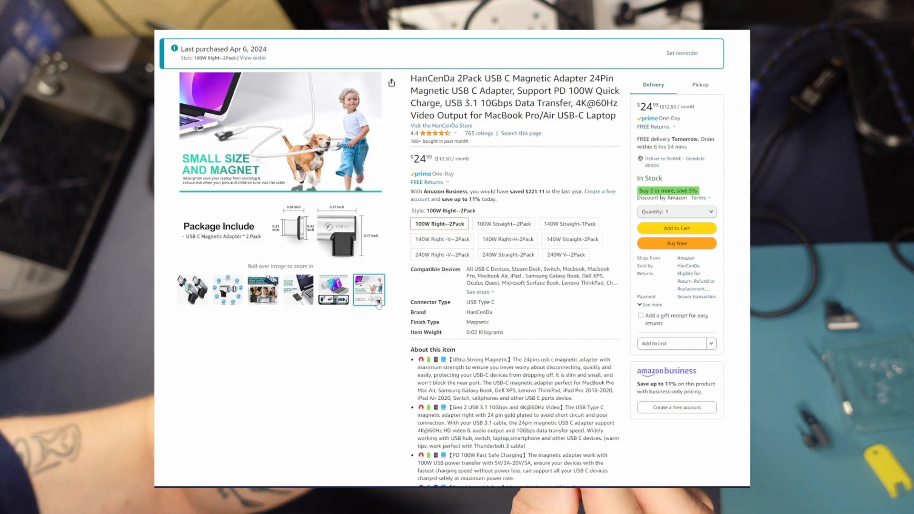
left_click(298, 290)
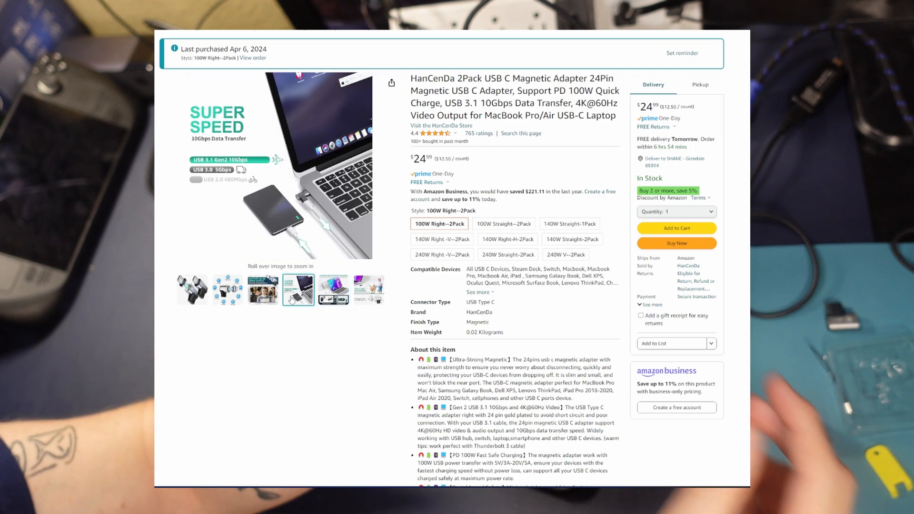
left_click(192, 289)
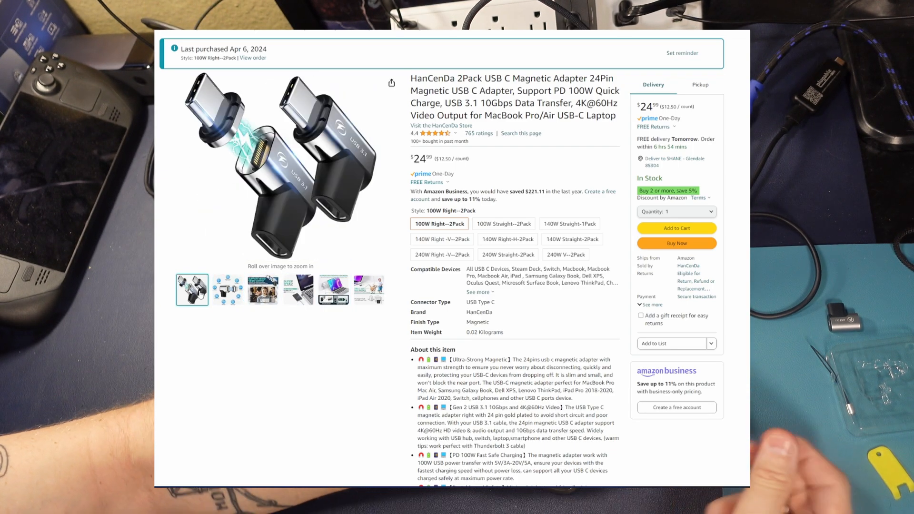
left_click(227, 289)
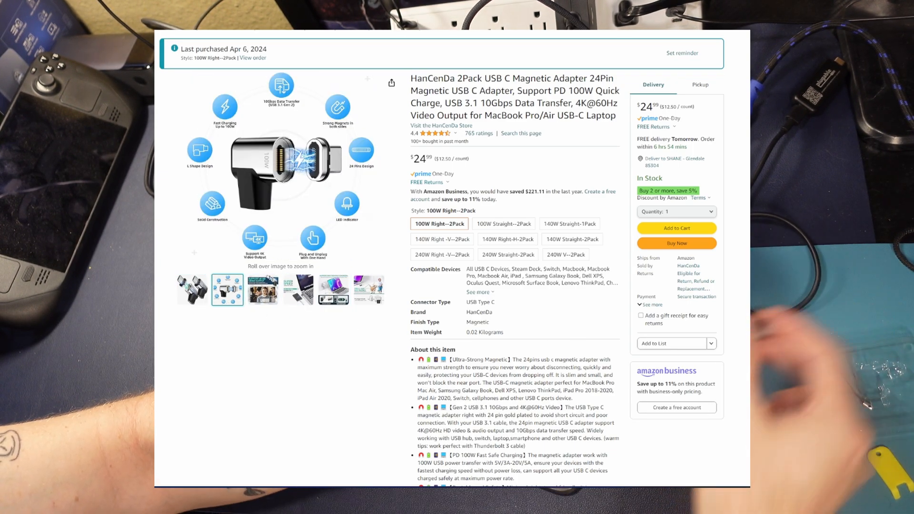